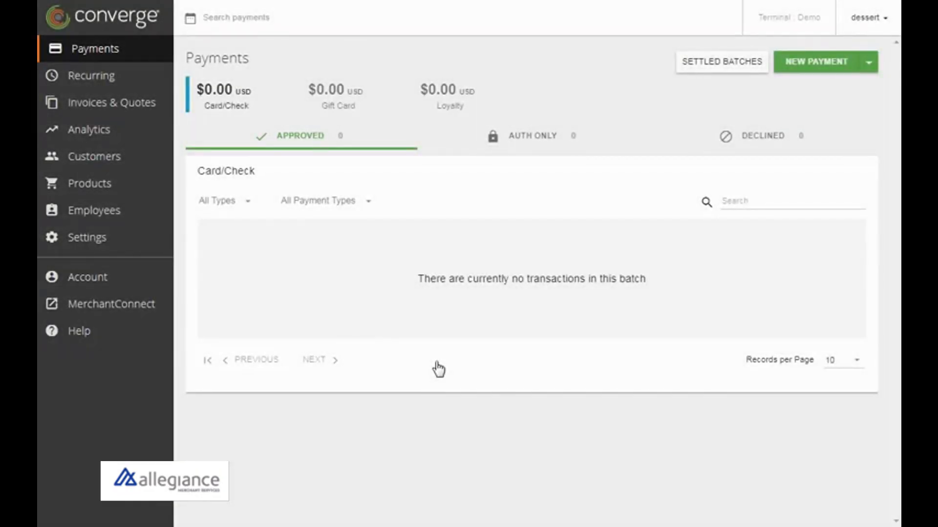
{"action": "mouse_move", "coordinate": [88, 274]}
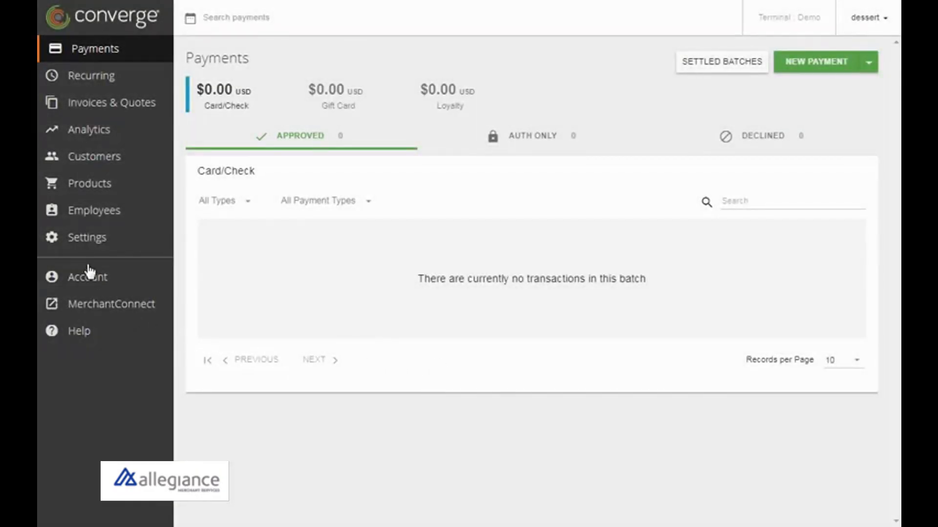
- Upload logo.jpg, the Dessert Shop cupcake logo, as the Invoices & Quotes company logo
{"action": "left_click", "coordinate": [87, 237]}
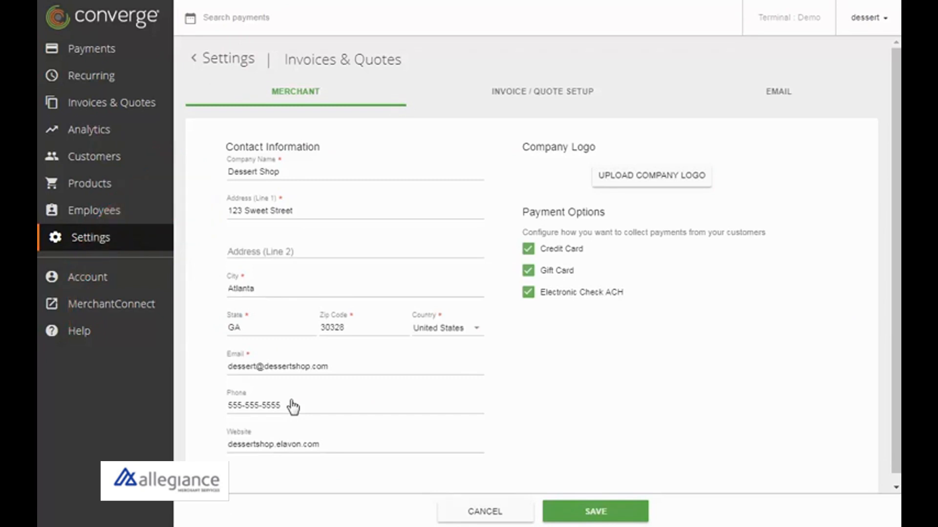
{"action": "mouse_move", "coordinate": [624, 269]}
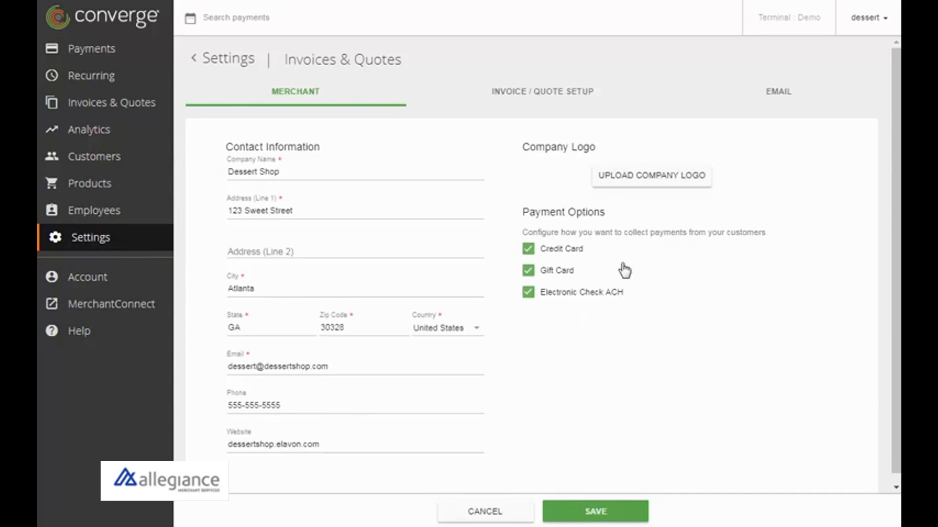
{"action": "left_click", "coordinate": [650, 176]}
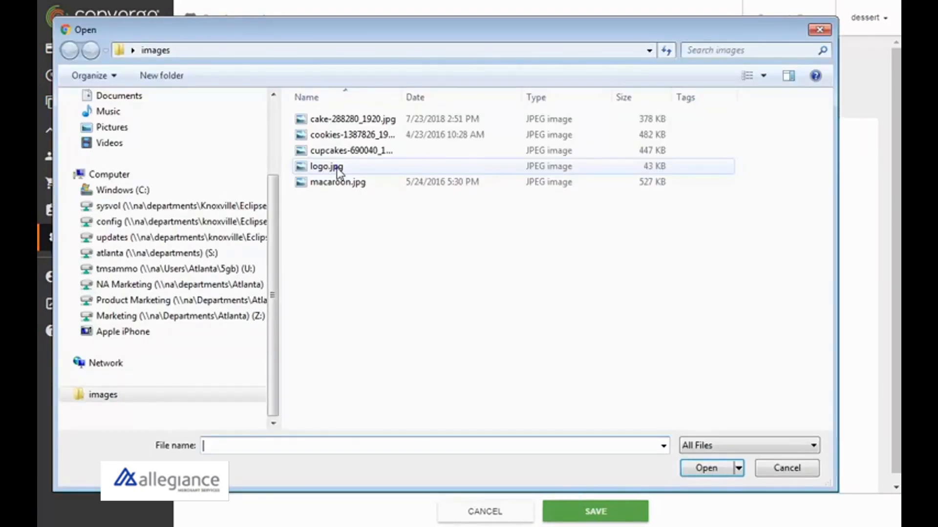
{"action": "left_click", "coordinate": [705, 468]}
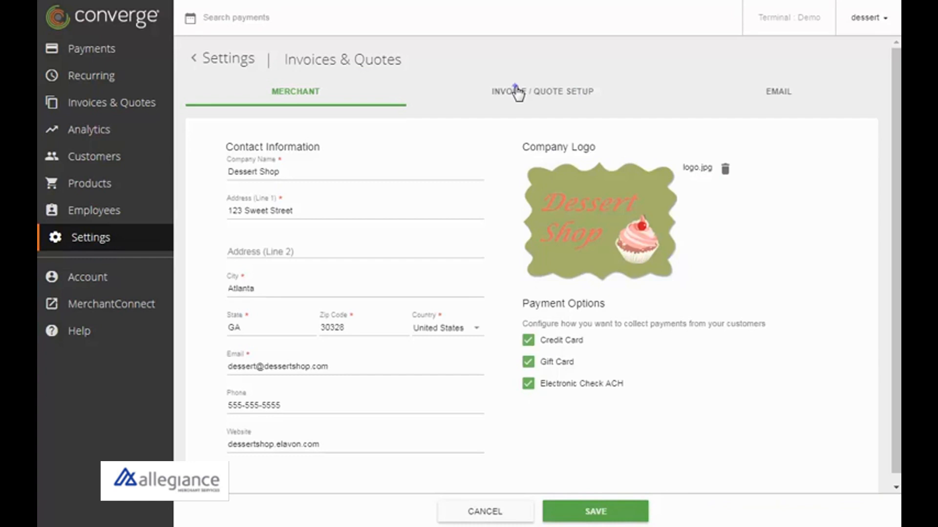
- Set the invoice template's main colour to green #a5b16b in Invoice / Quote Setup
{"action": "left_click", "coordinate": [541, 91]}
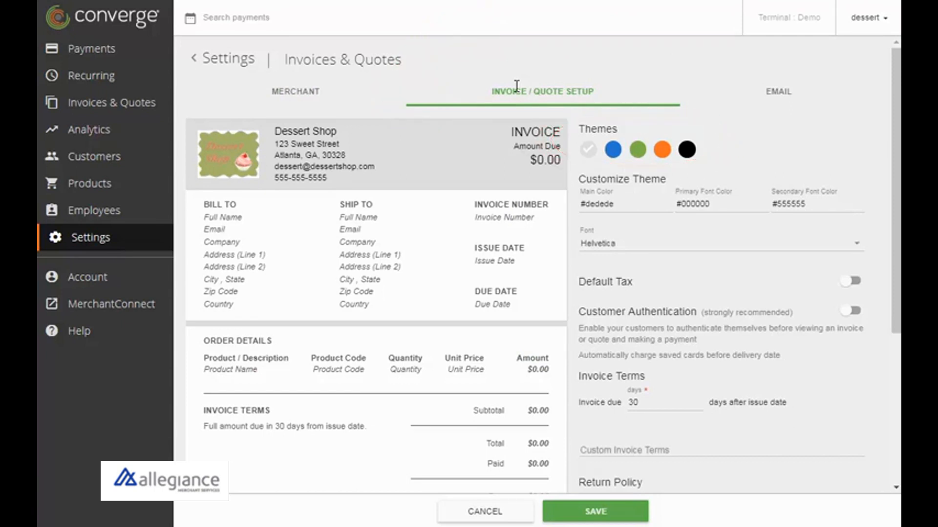
{"action": "left_click", "coordinate": [624, 204]}
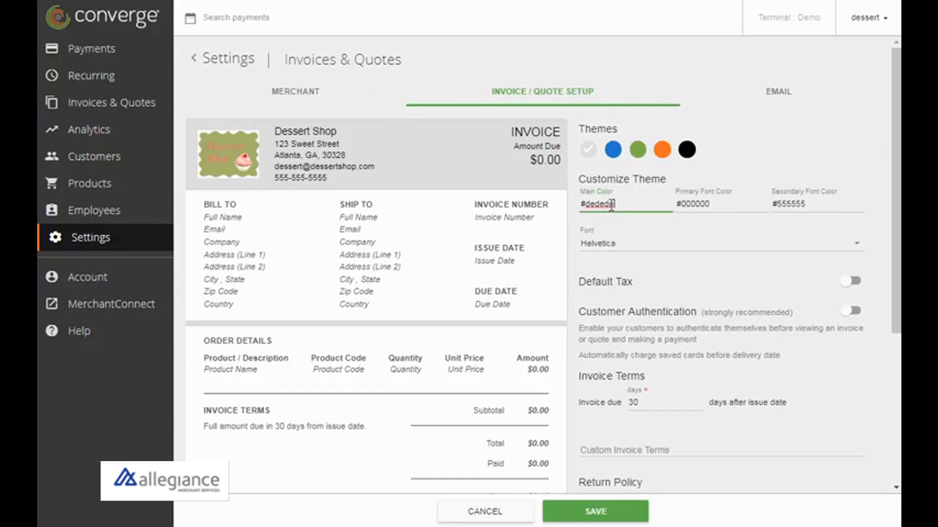
{"action": "type", "text": "#a5b16b"}
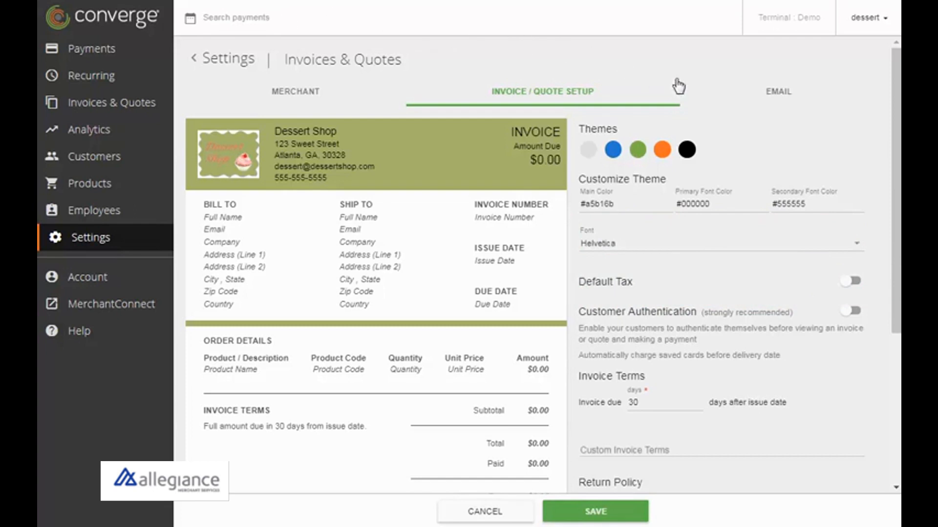
- Enable a default percentage tax named Sales tax at 7%
{"action": "left_click", "coordinate": [849, 281]}
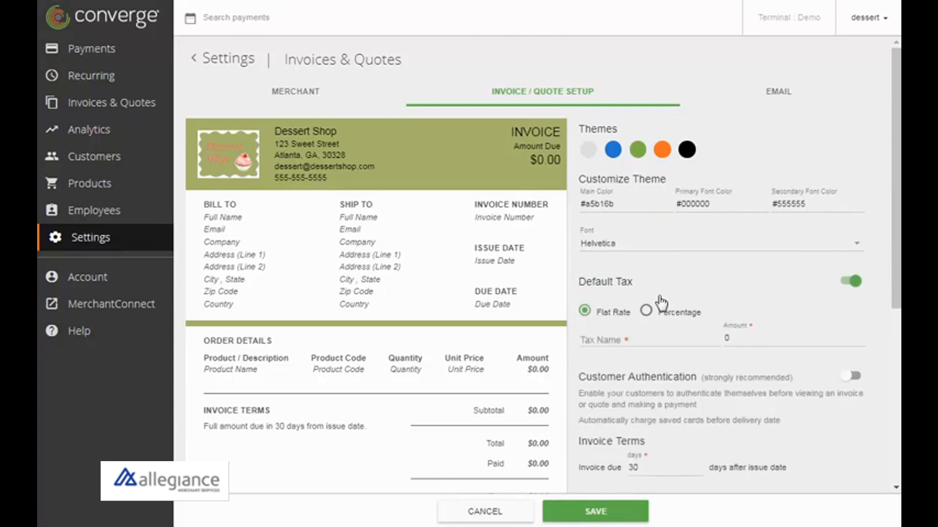
{"action": "left_click", "coordinate": [645, 312]}
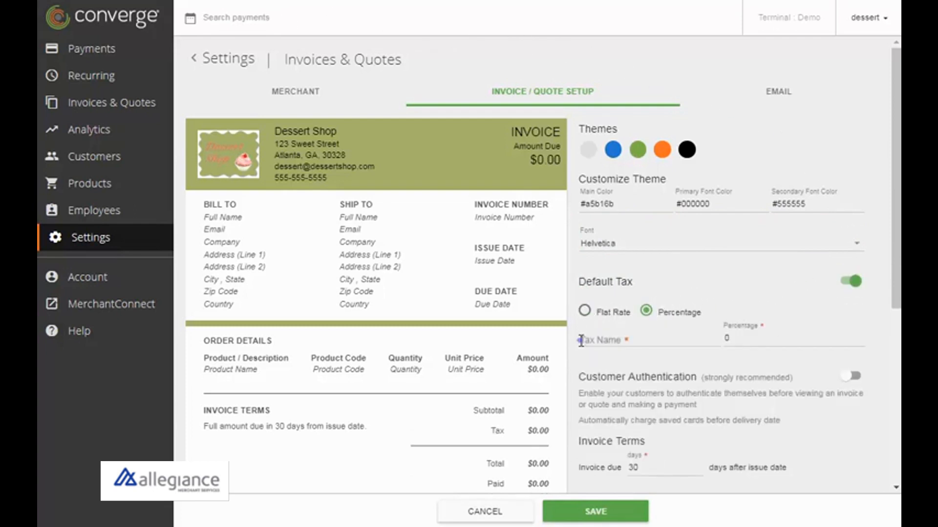
{"action": "type", "text": "Sales tax"}
{"action": "type", "text": "7"}
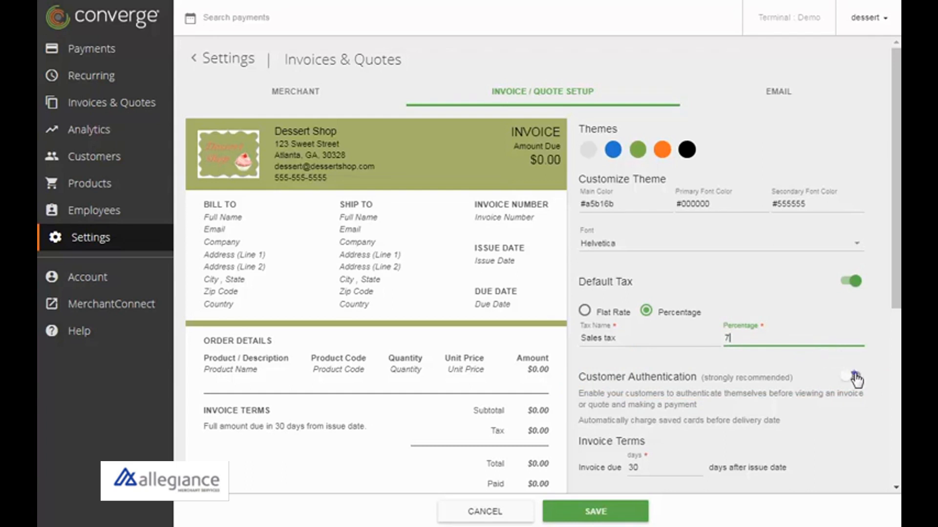
- Turn on customer authentication with Email Address as the second method
{"action": "left_click", "coordinate": [849, 376]}
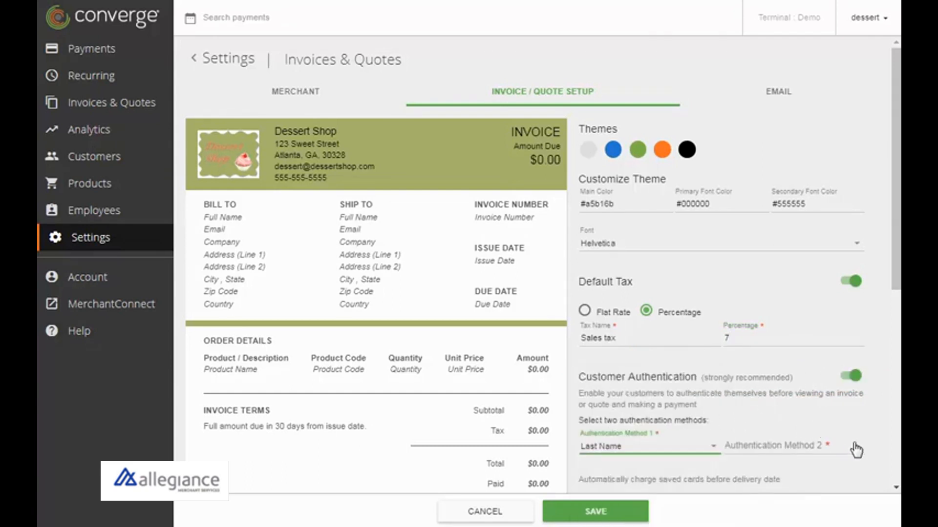
{"action": "left_click", "coordinate": [777, 446]}
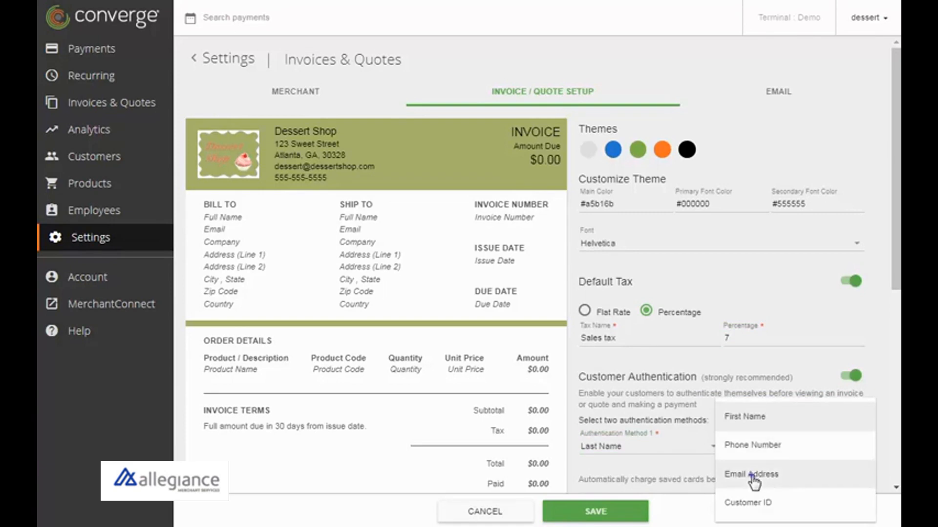
{"action": "left_click", "coordinate": [751, 474]}
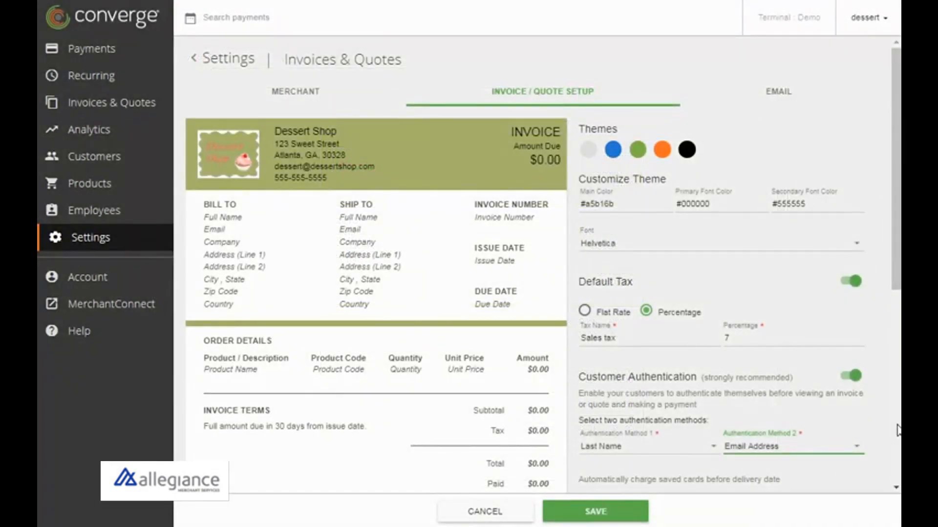
- Make invoices due 14 days after issue
{"action": "scroll", "scroll_direction": "down", "scroll_amount": 3}
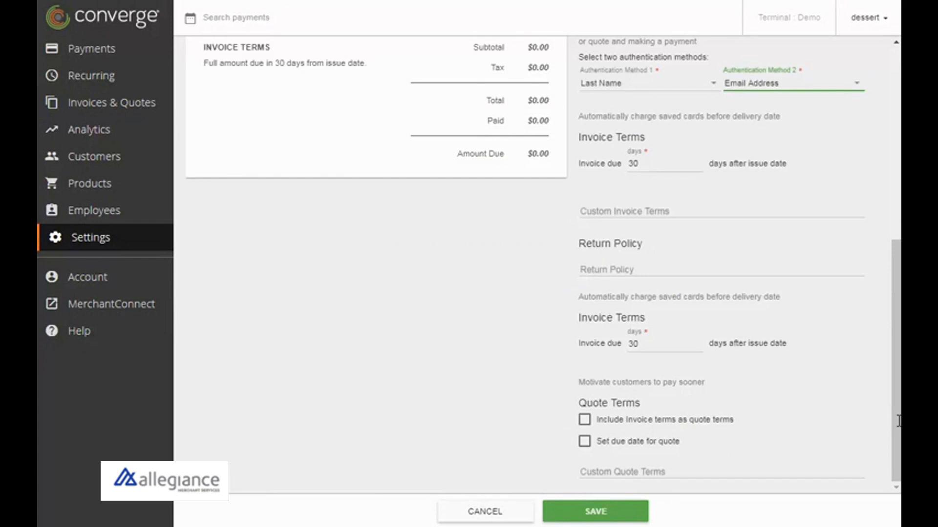
{"action": "left_click", "coordinate": [663, 164]}
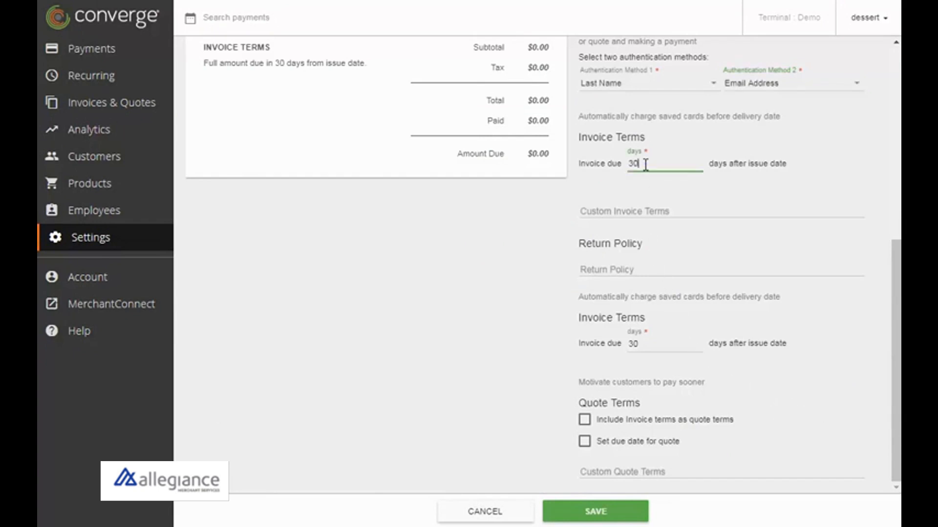
{"action": "type", "text": "14"}
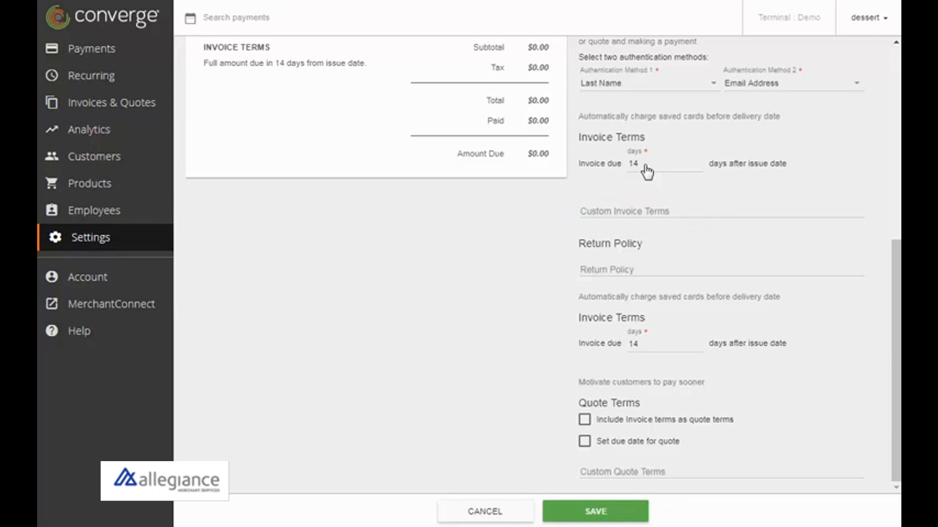
- Apply the invoice terms to quotes and make quotes expire after 14 days
{"action": "left_click", "coordinate": [584, 419]}
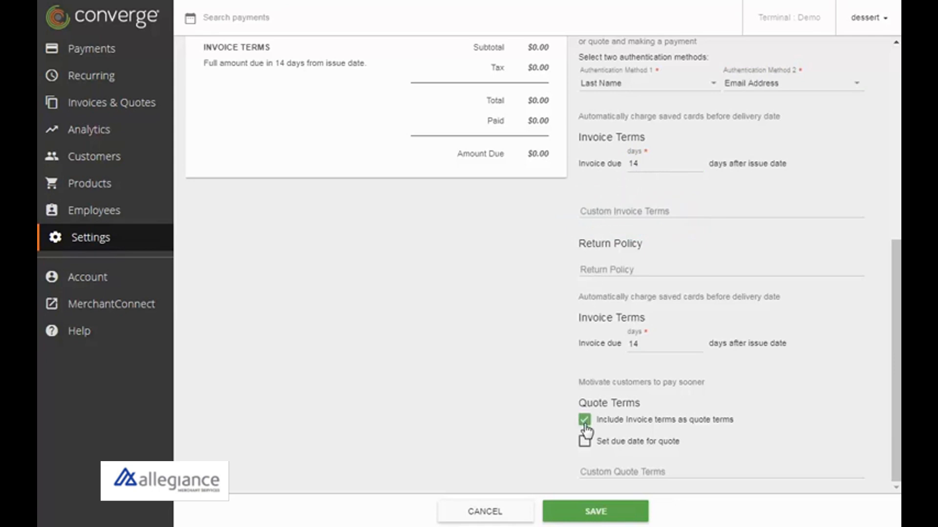
{"action": "left_click", "coordinate": [584, 442]}
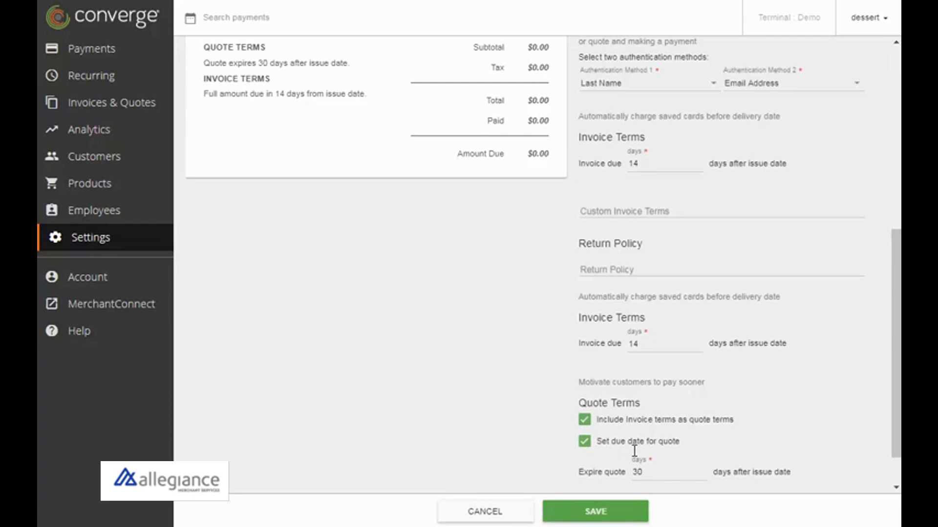
{"action": "type", "text": "14"}
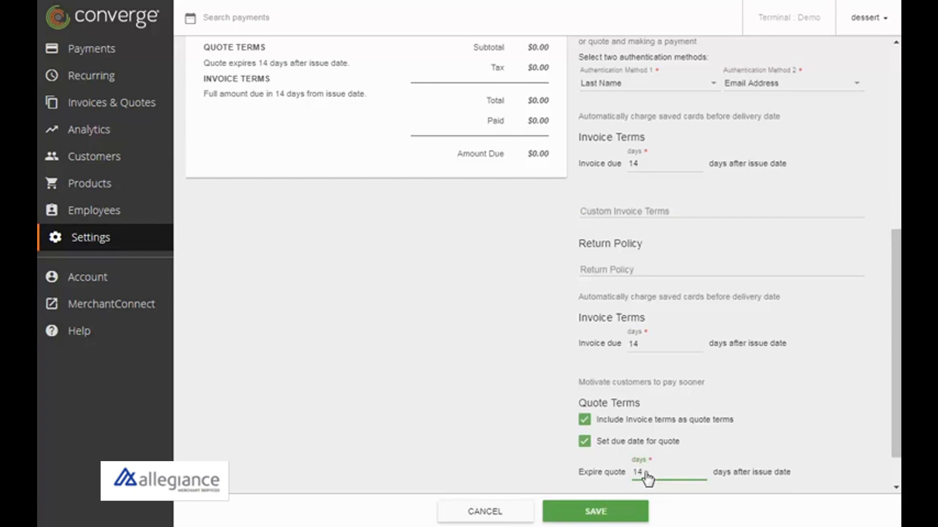
{"action": "left_click", "coordinate": [594, 511]}
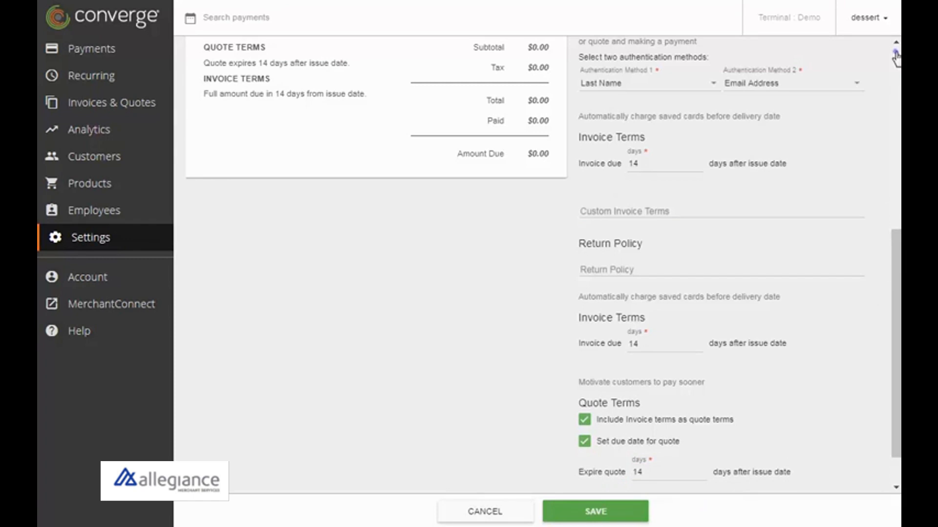
{"action": "scroll", "scroll_direction": "up", "scroll_amount": 3}
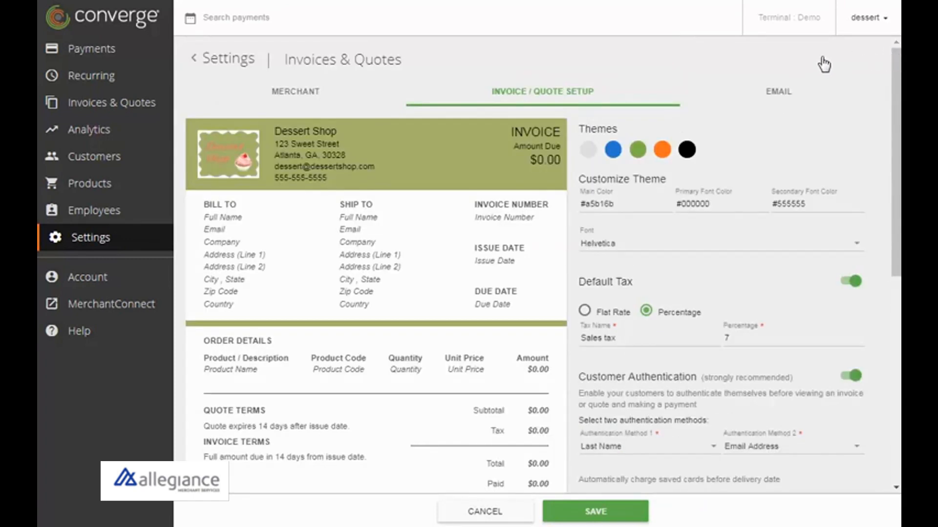
- Give the invoice email header 'Thank you for your order!' and footer 'Enjoy the sweet treats!'
{"action": "left_click", "coordinate": [778, 91]}
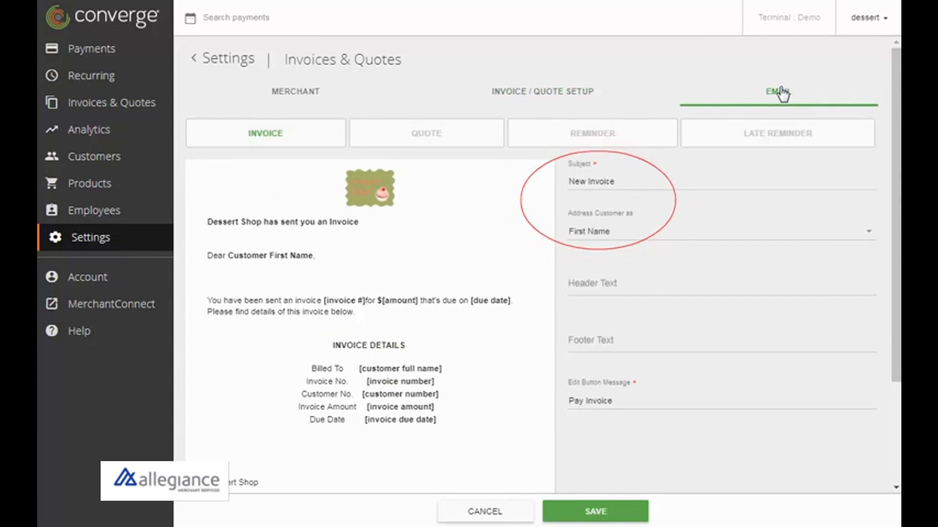
{"action": "type", "text": "Thank you for your order!"}
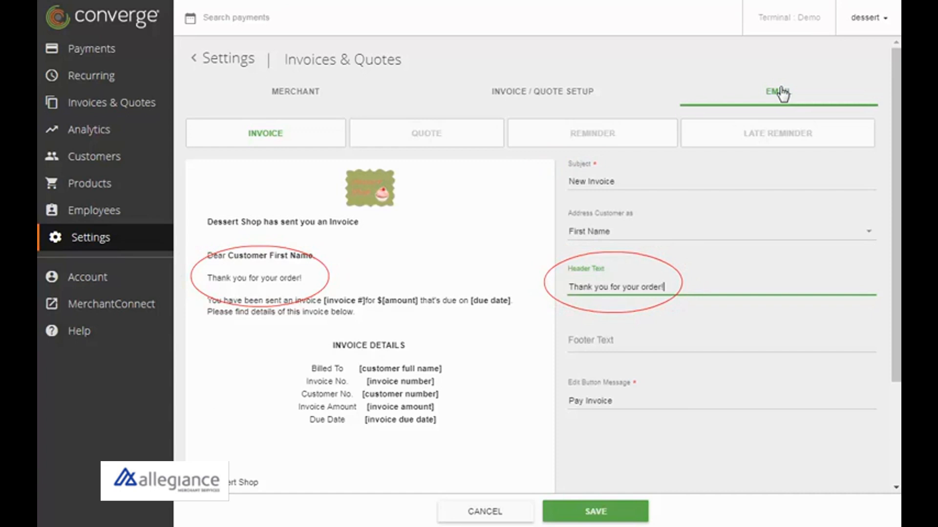
{"action": "type", "text": "Enjoy the sweet treats!"}
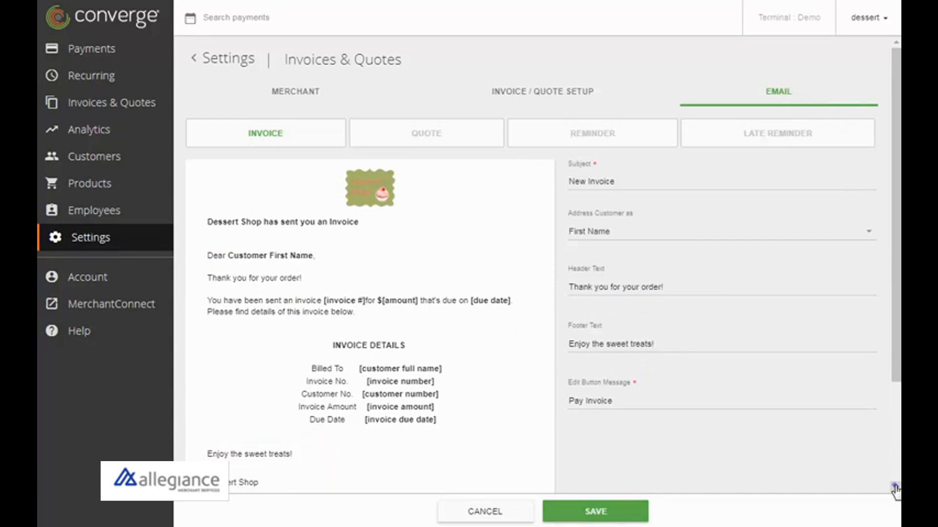
{"action": "scroll", "scroll_direction": "down", "scroll_amount": 3}
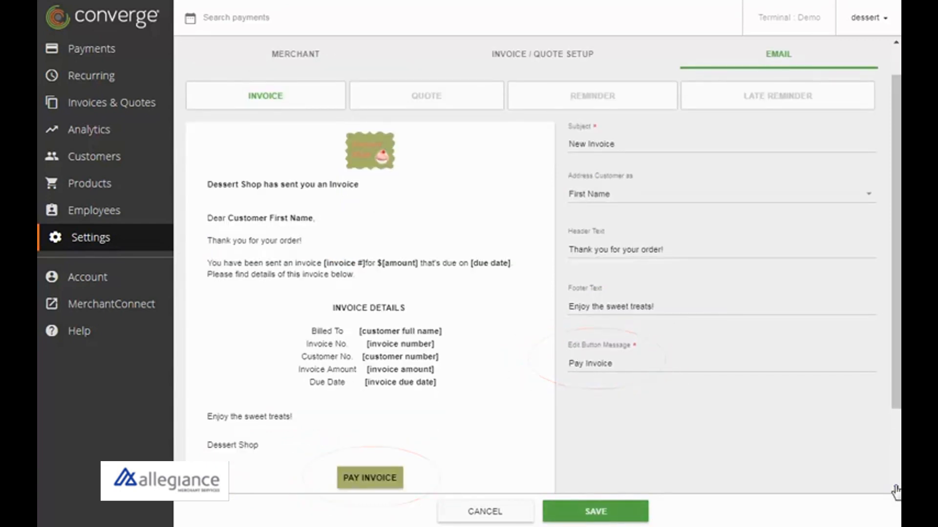